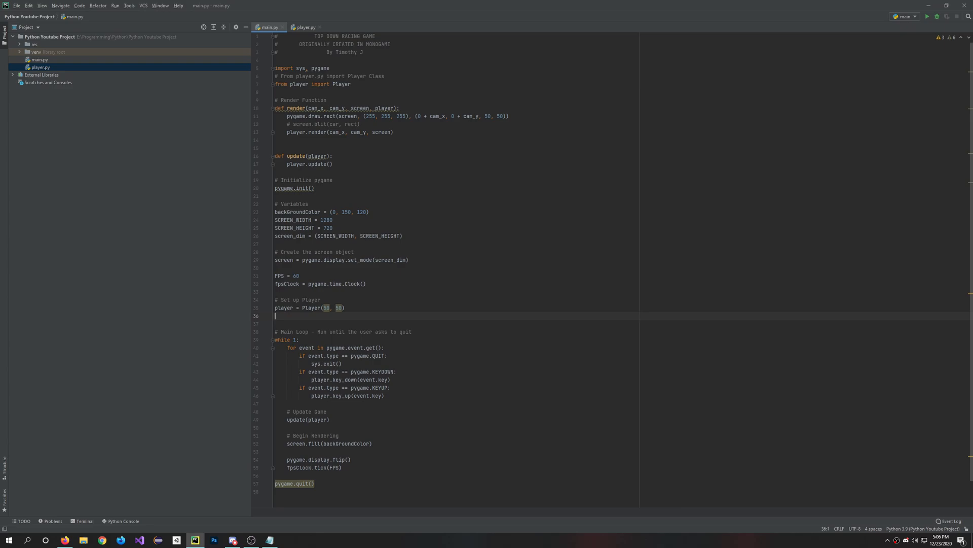
- Add a '# Set Up Camera' section defining cam_x = 250 below the player setup
{"action": "type", "text": "# Set Up"}
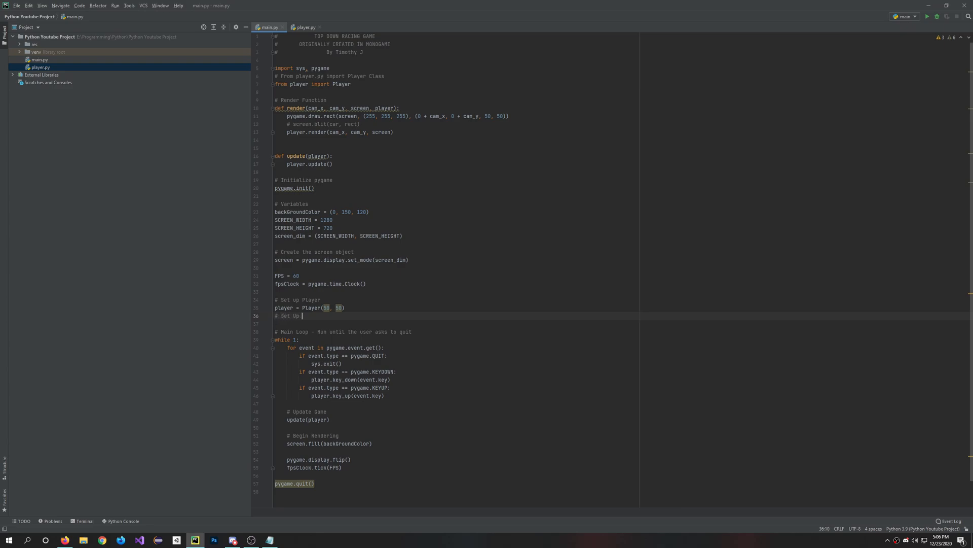
{"action": "type", "text": "Camera"}
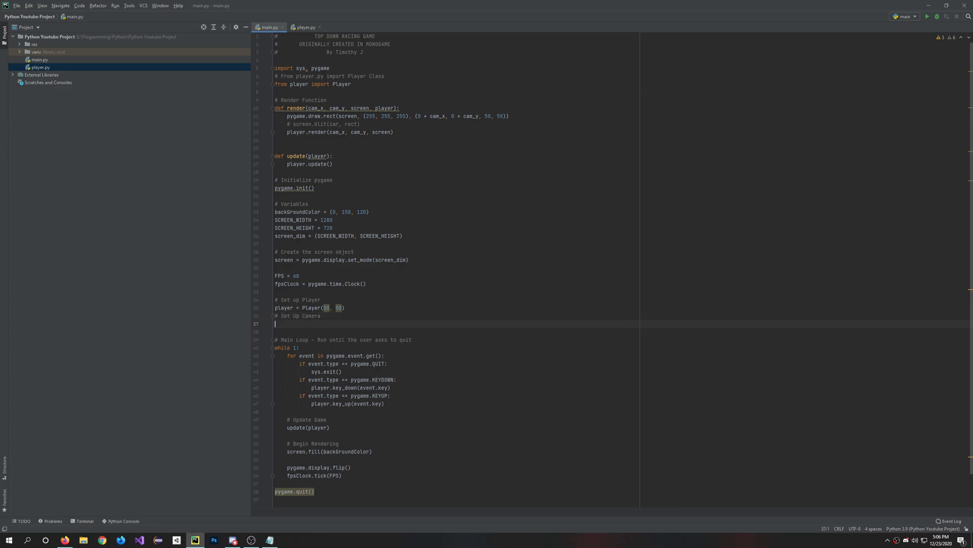
{"action": "type", "text": "cam_"}
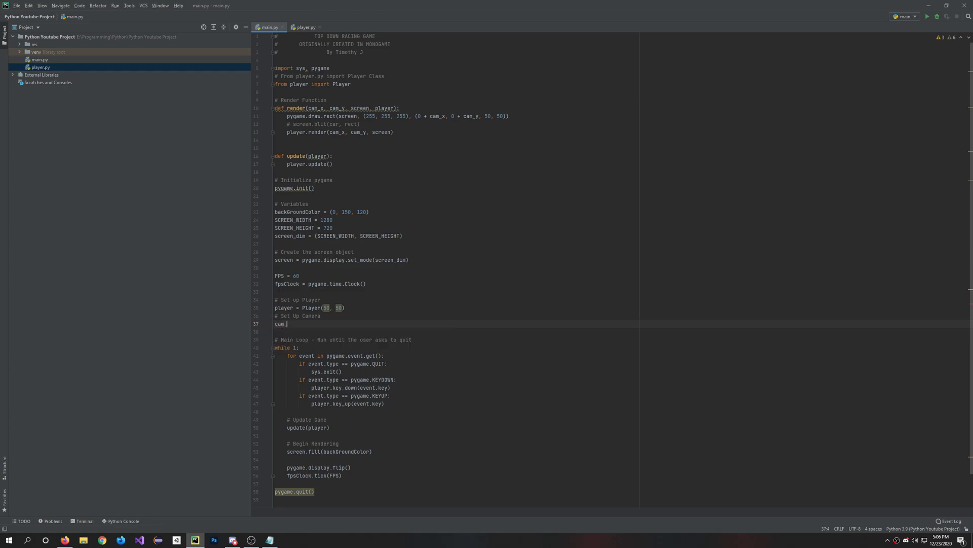
{"action": "type", "text": "x = 250"}
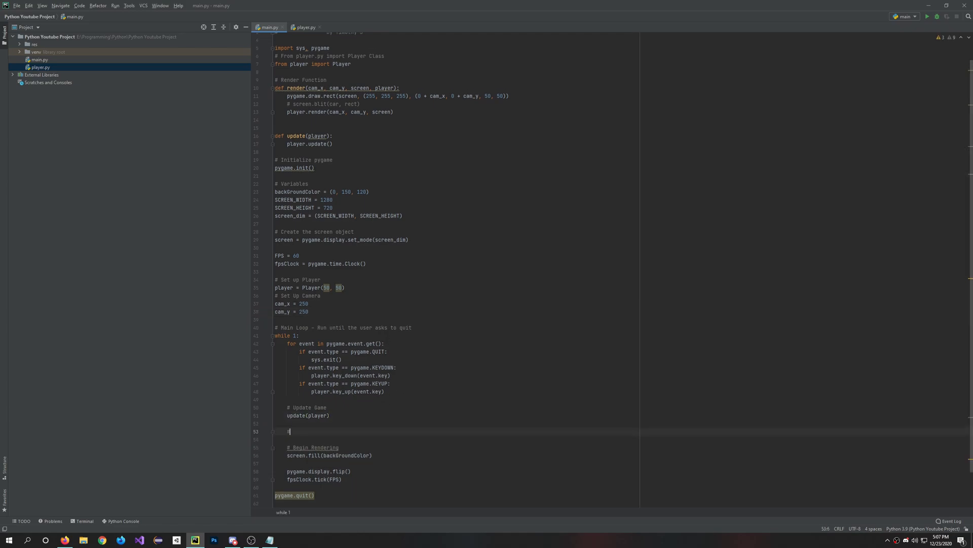
- Begin a '# Tween Camera' block with cam_x easing toward (SCREEN_WIDTH / 2) - player.x
{"action": "type", "text": "# Tween Camera"}
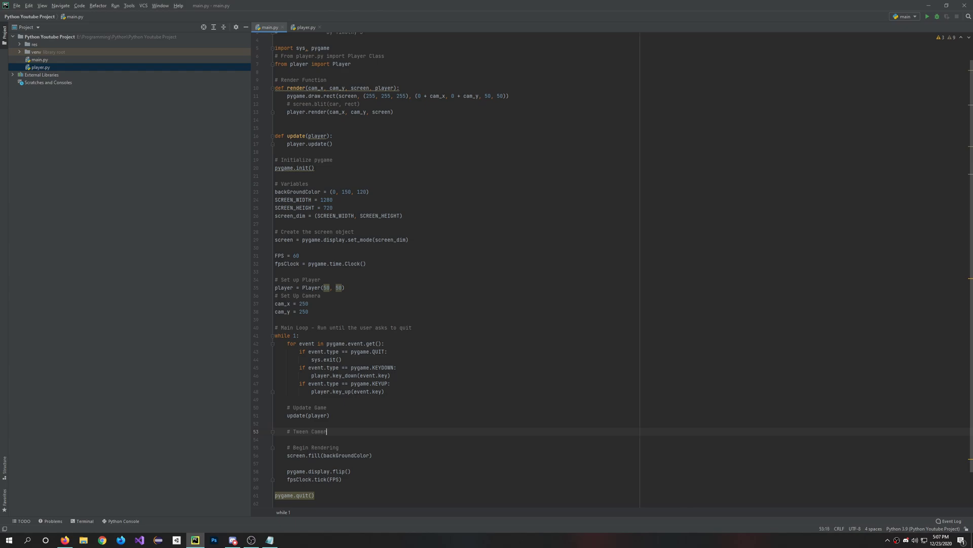
{"action": "key", "text": "enter"}
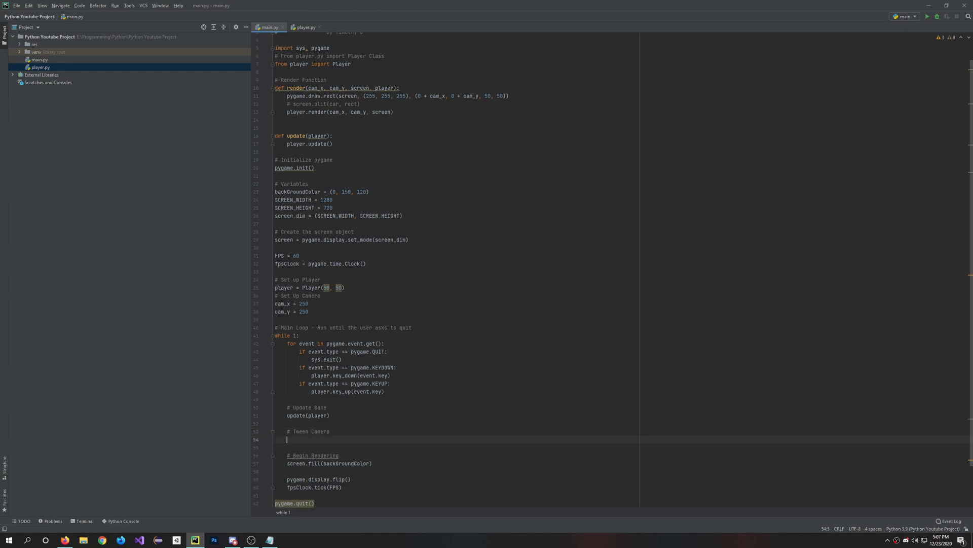
{"action": "type", "text": "cam_x += ("}
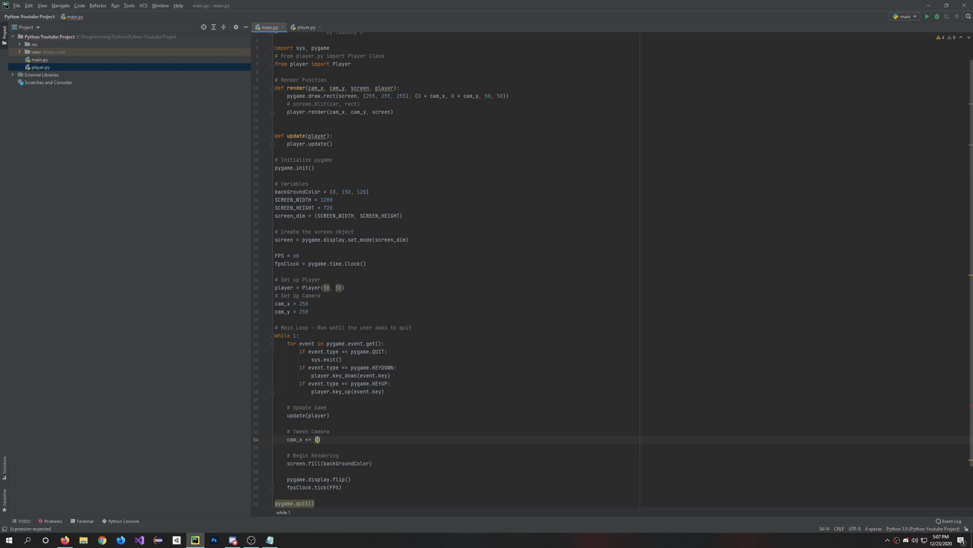
{"action": "type", "text": "(SCREEN_WIDTH"}
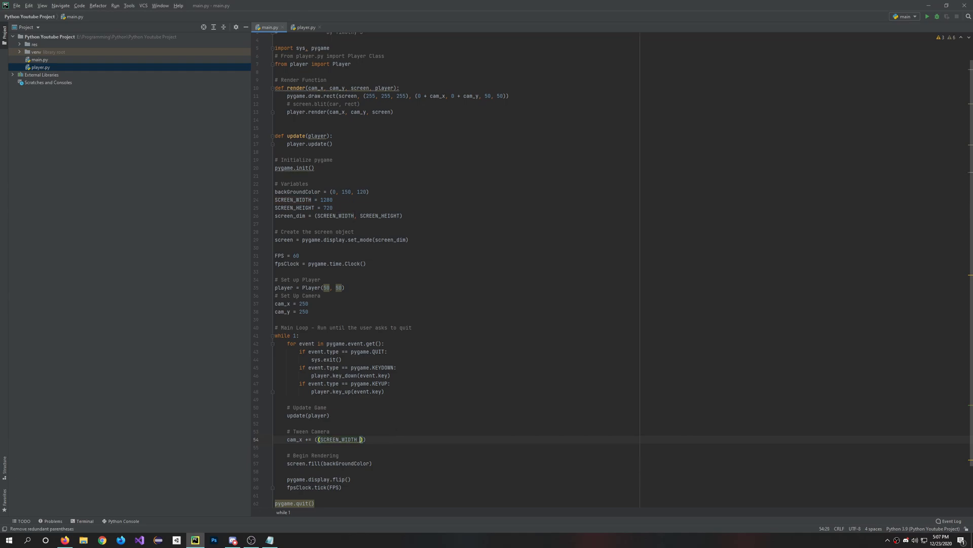
{"action": "type", "text": "/ 2"}
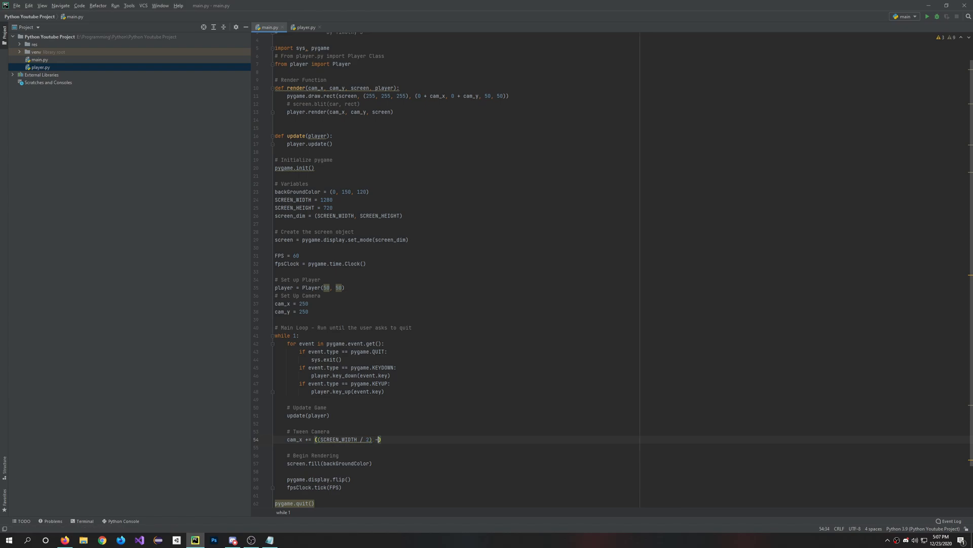
{"action": "type", "text": "player)"}
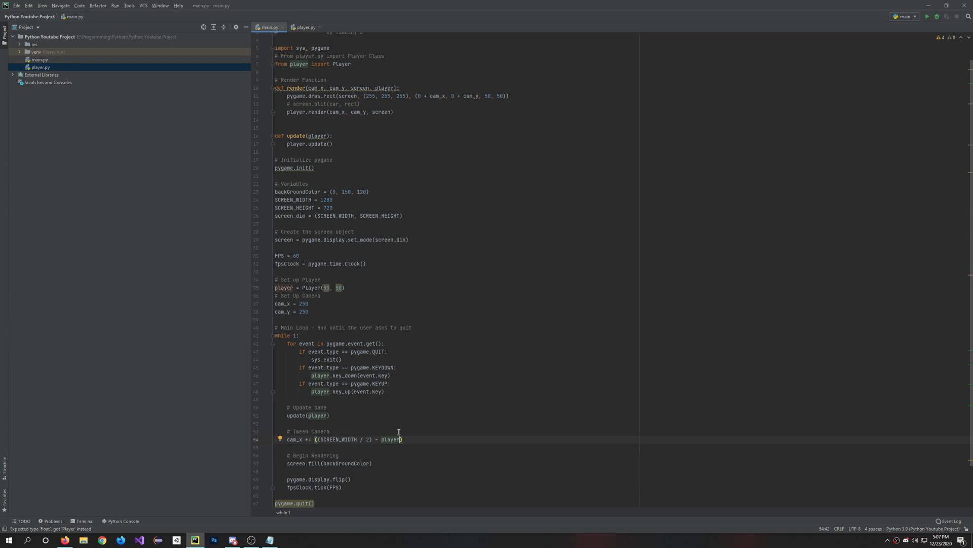
{"action": "type", "text": ".x"}
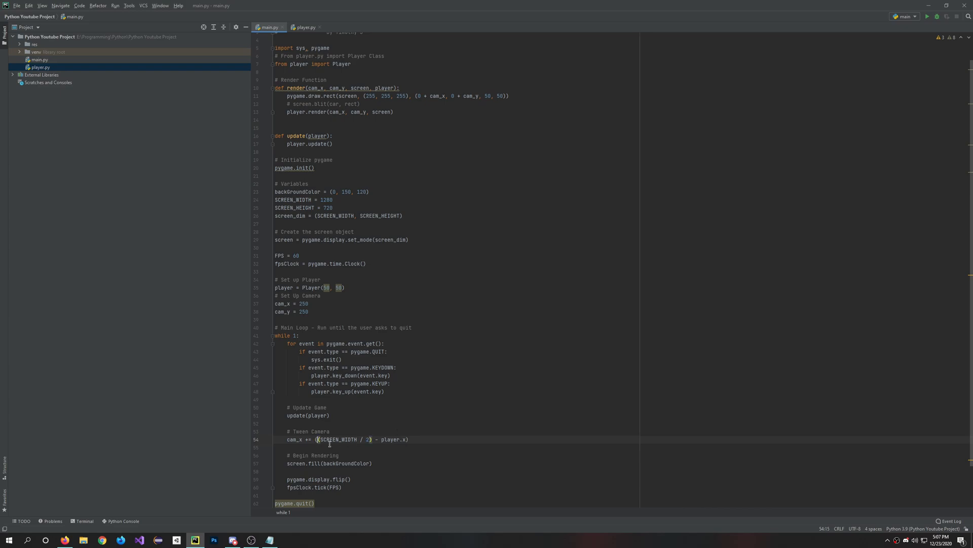
- Complete the cam_x tween as (... - cam_x) * 0.01 and begin the cam_y line
{"action": "key", "text": "Enter"}
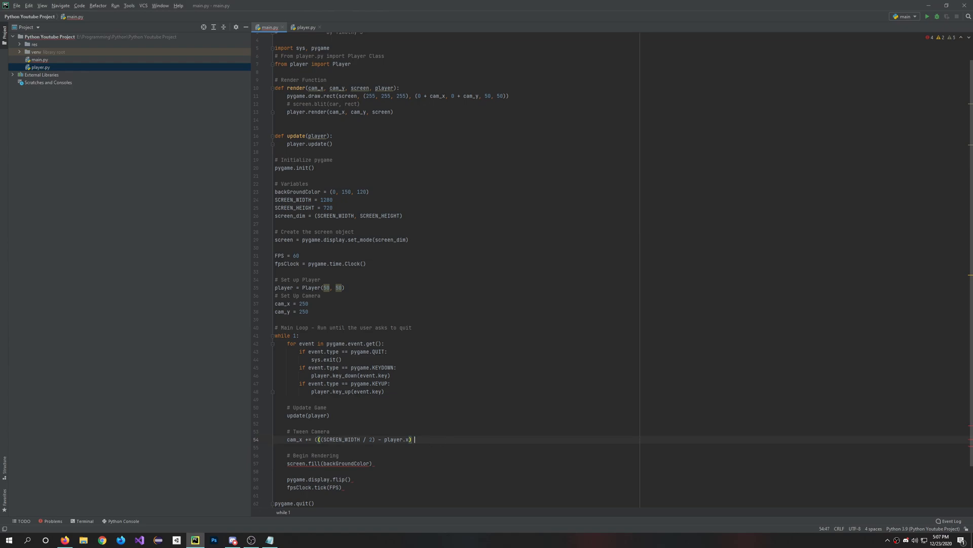
{"action": "type", "text": "- cam."}
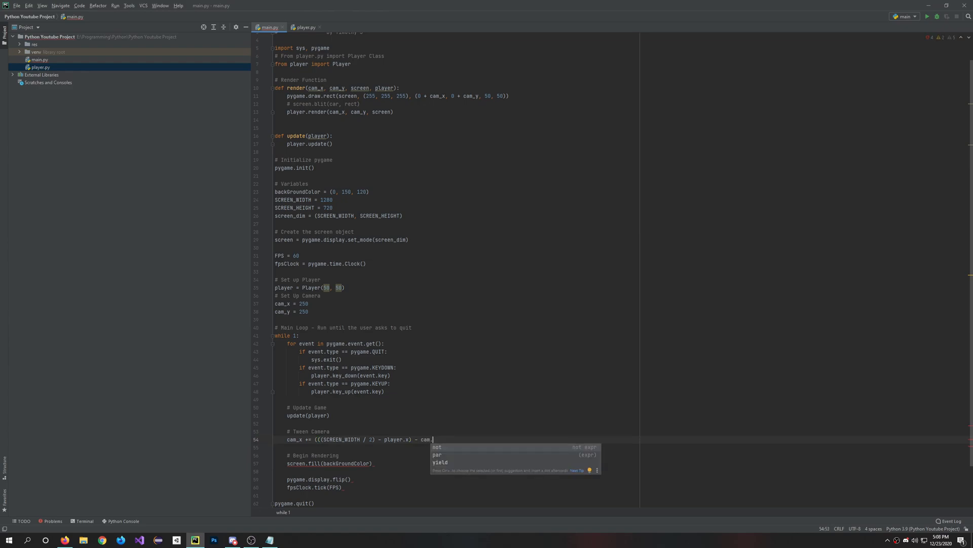
{"action": "type", "text": "x) *"}
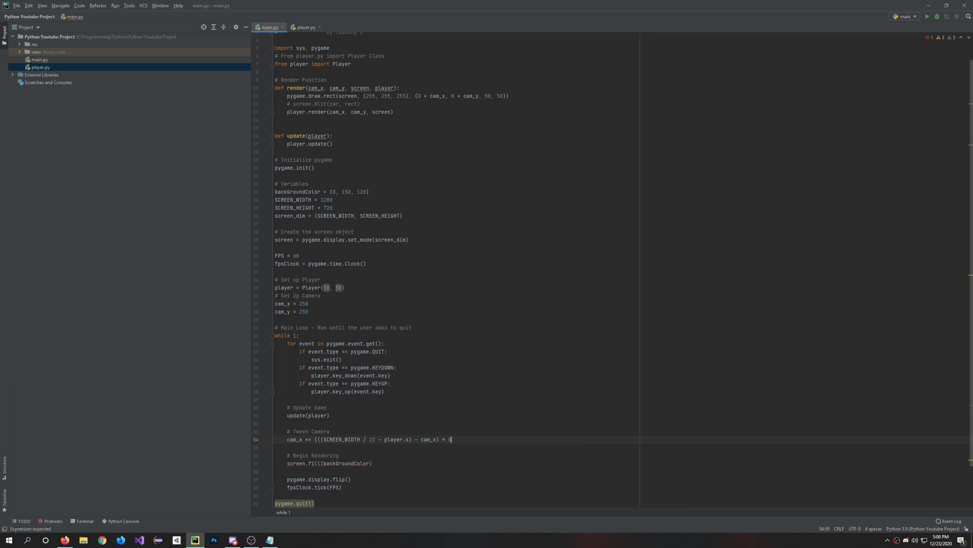
{"action": "type", "text": "0.01"}
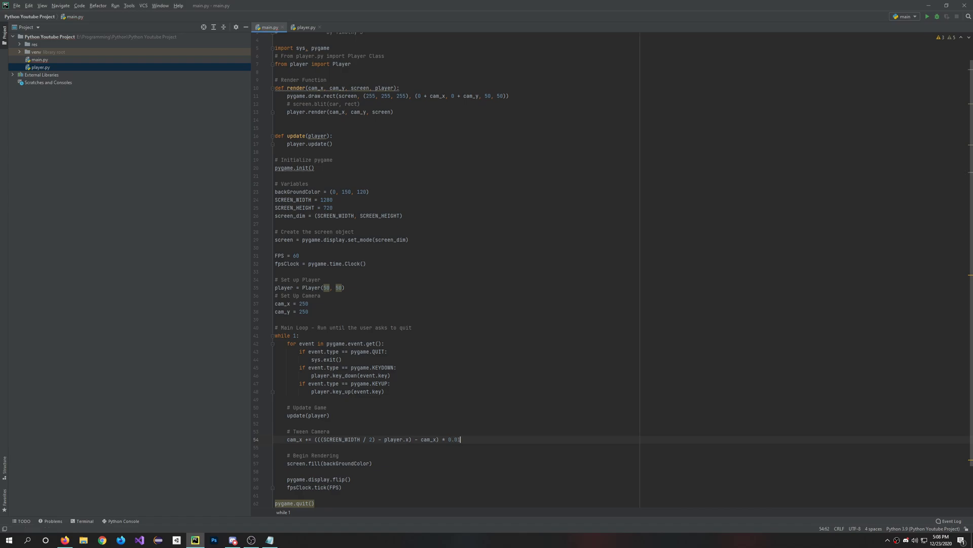
{"action": "type", "text": "cam"}
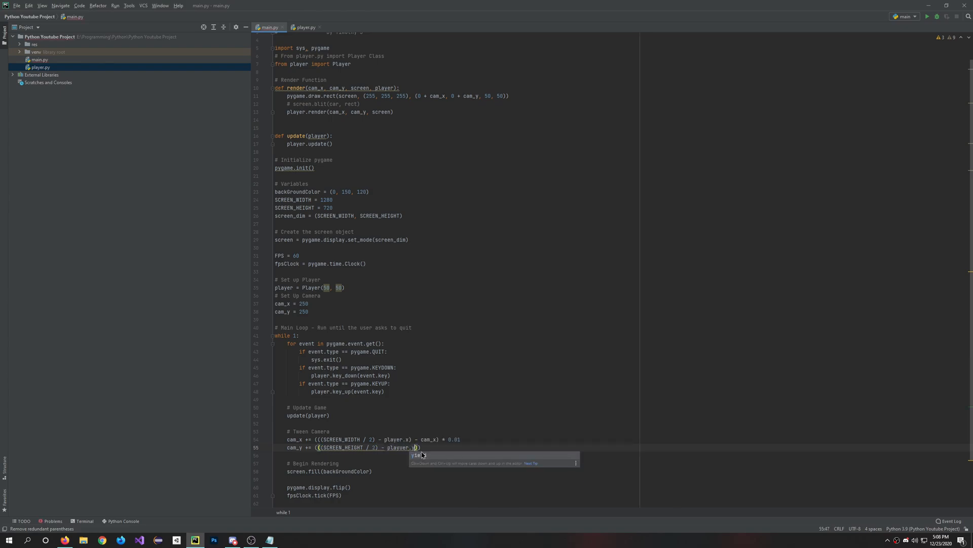
- Finish the cam_y tween line with - cam_y and the 0.01 factor
{"action": "type", "text": "- cam_y"}
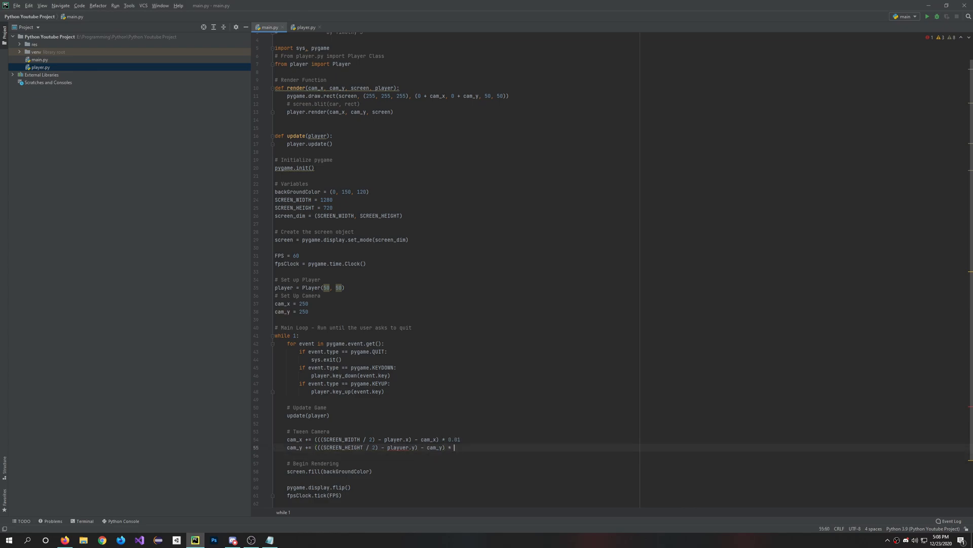
{"action": "type", "text": "0.01"}
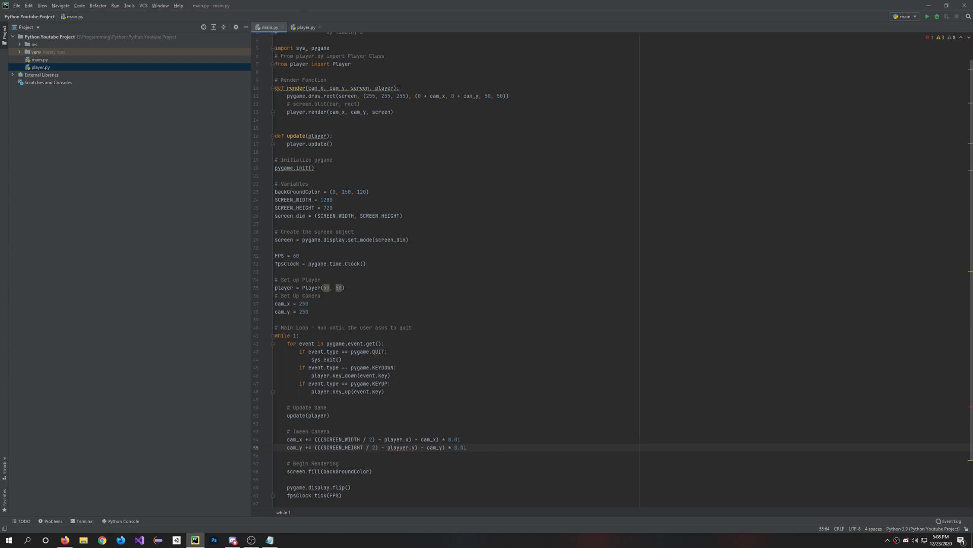
- Call render(cam_x, cam_y, player) on a new line after the background fill
{"action": "left_click", "coordinate": [373, 470]}
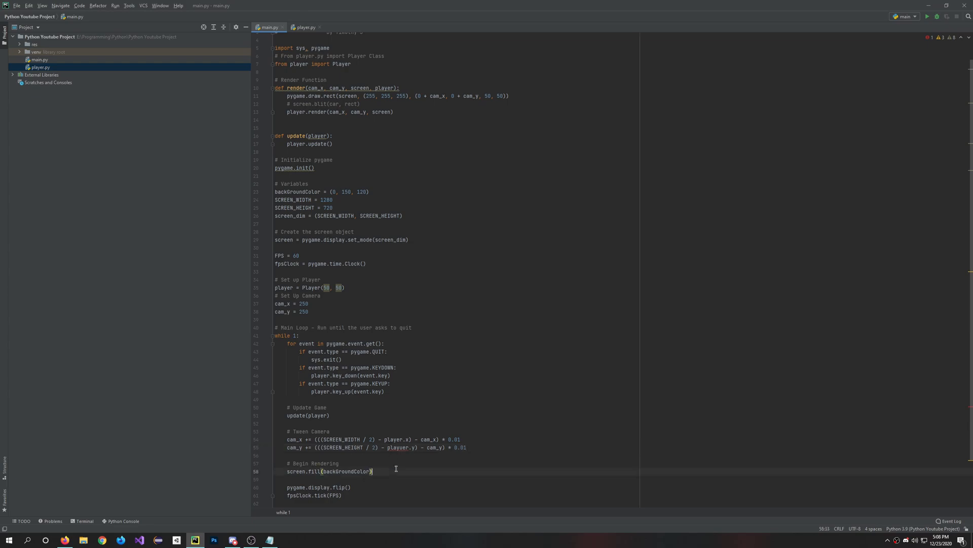
{"action": "key", "text": "Return"}
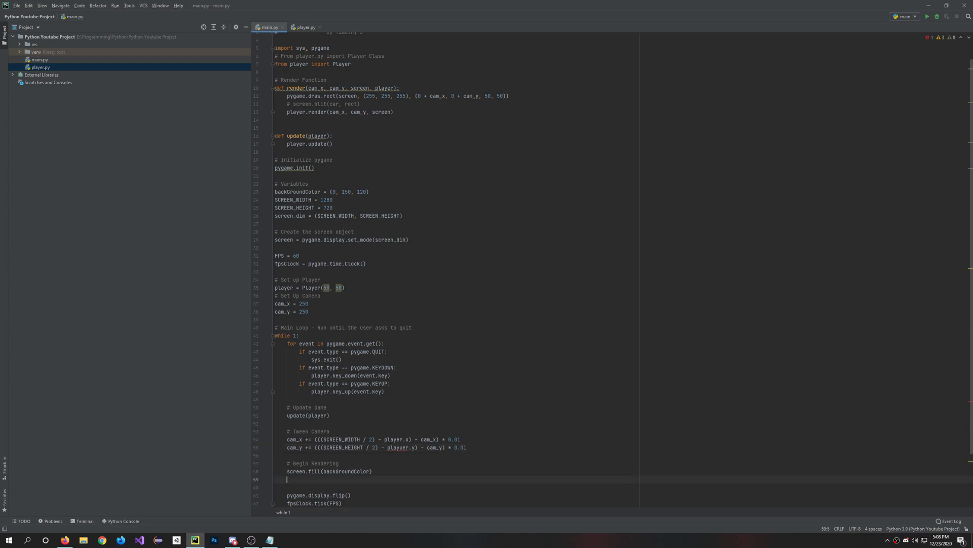
{"action": "type", "text": "render"}
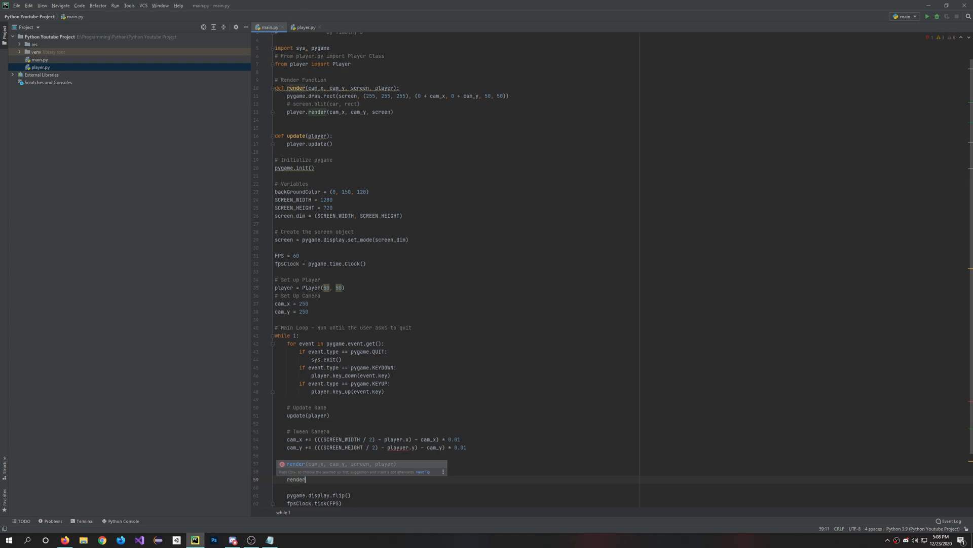
{"action": "type", "text": "(cam_x, cam_y, player"}
{"action": "left_click", "coordinate": [457, 471]}
{"action": "type", "text": "screen.fill(backGroundColor)"}
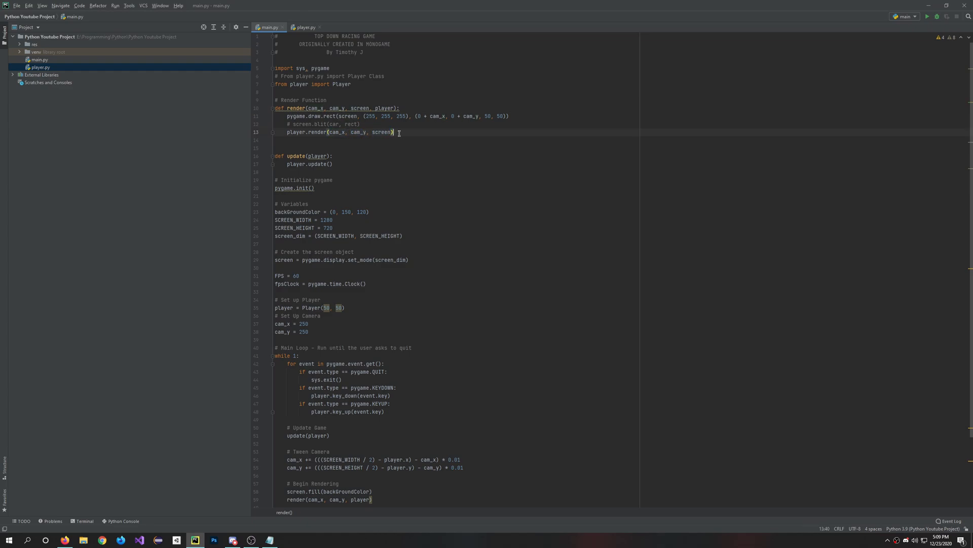
- Jump from main.py to the Player render method definition in player.py
{"action": "left_click", "coordinate": [305, 27]}
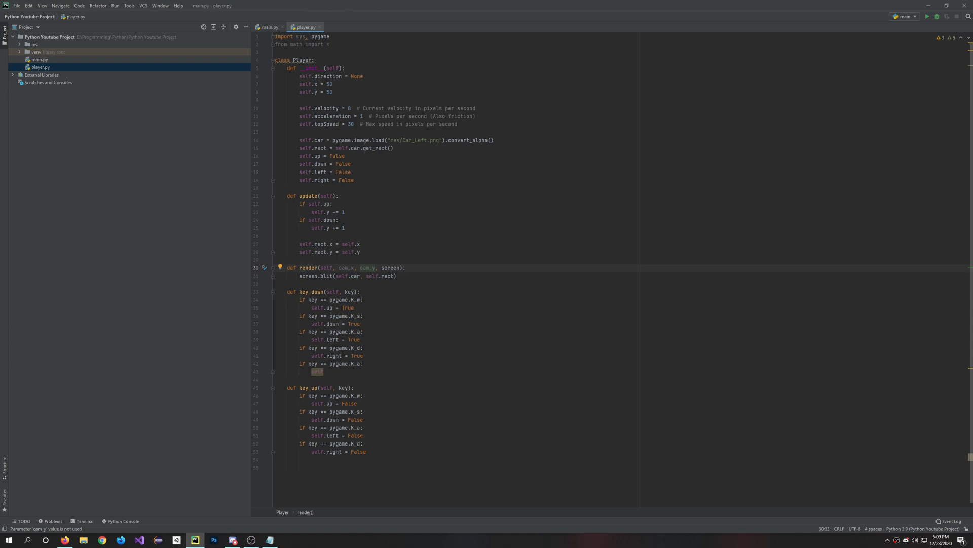
- Add self.rect.x += cam_x and self.rect.y += cam_y in render before the blit
{"action": "left_click", "coordinate": [406, 268]}
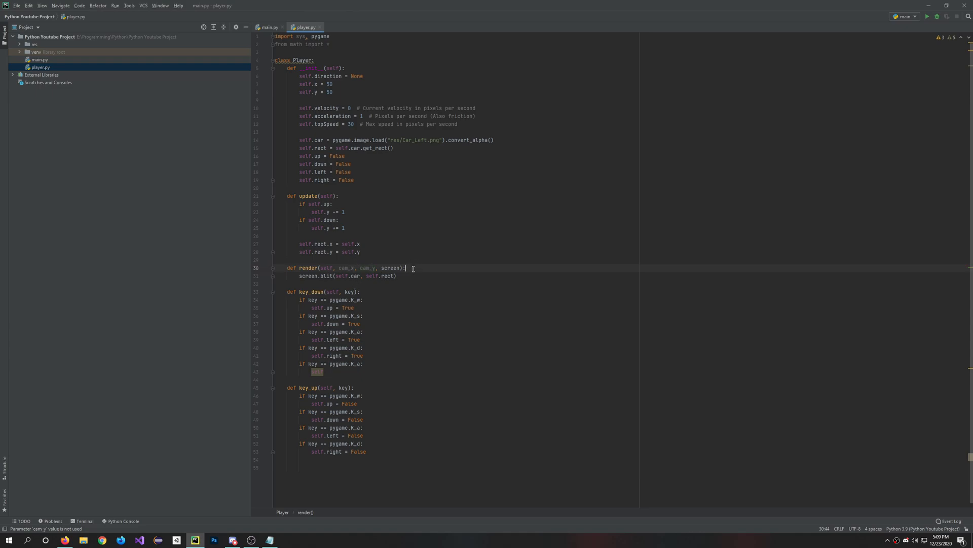
{"action": "type", "text": "self."}
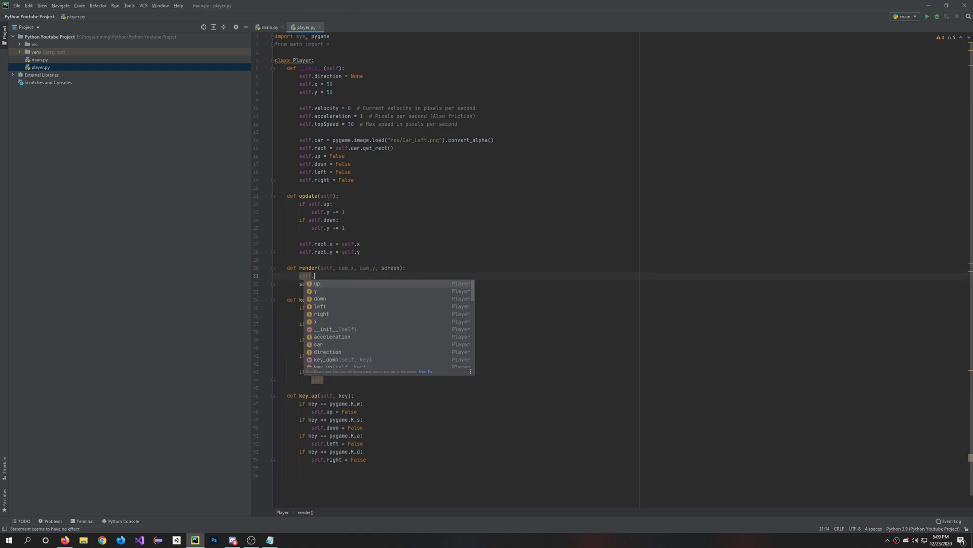
{"action": "type", "text": ".rect.x"}
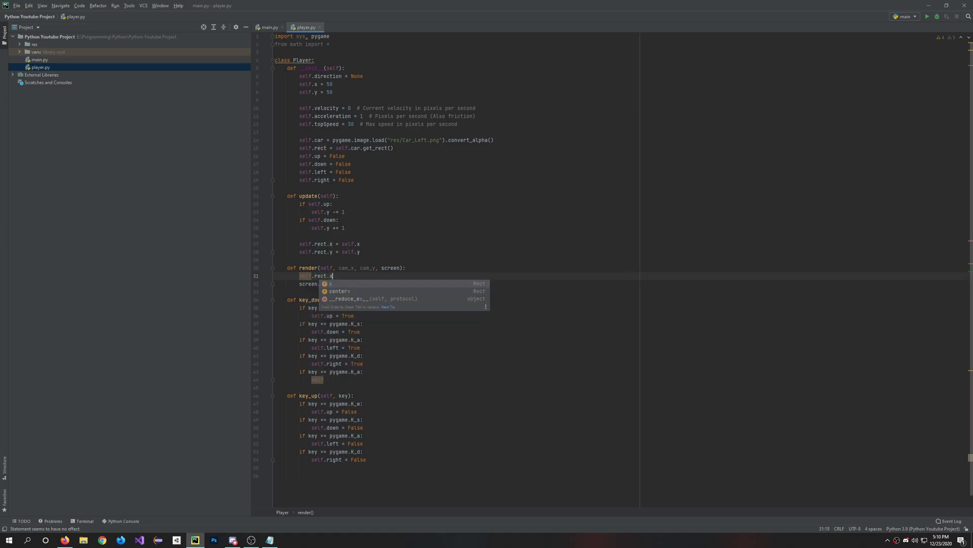
{"action": "type", "text": "+= cam_x"}
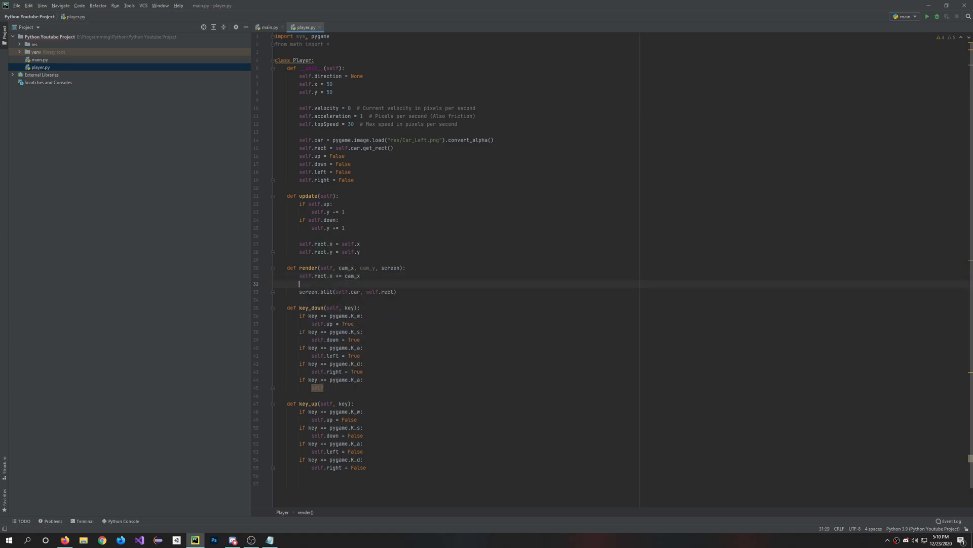
{"action": "type", "text": "self.rec"}
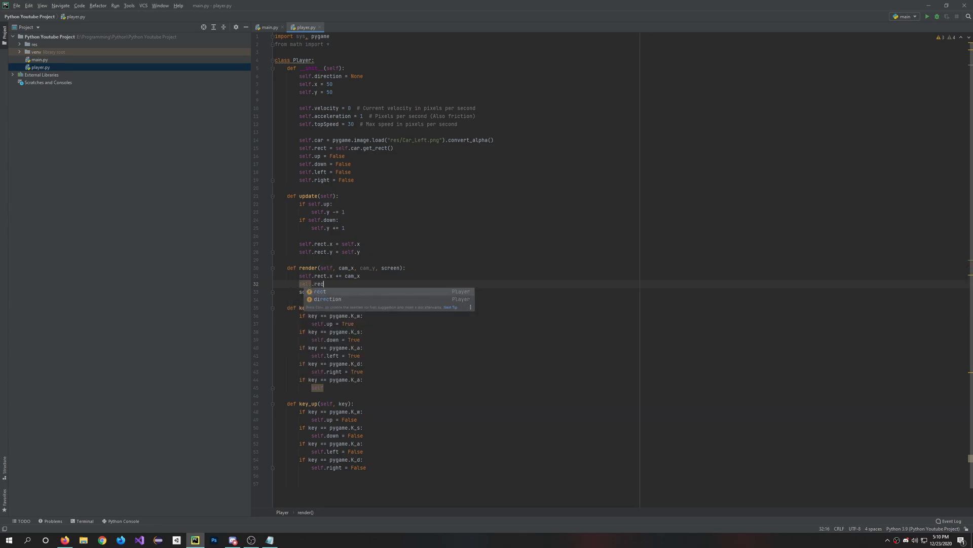
{"action": "type", "text": ".y"}
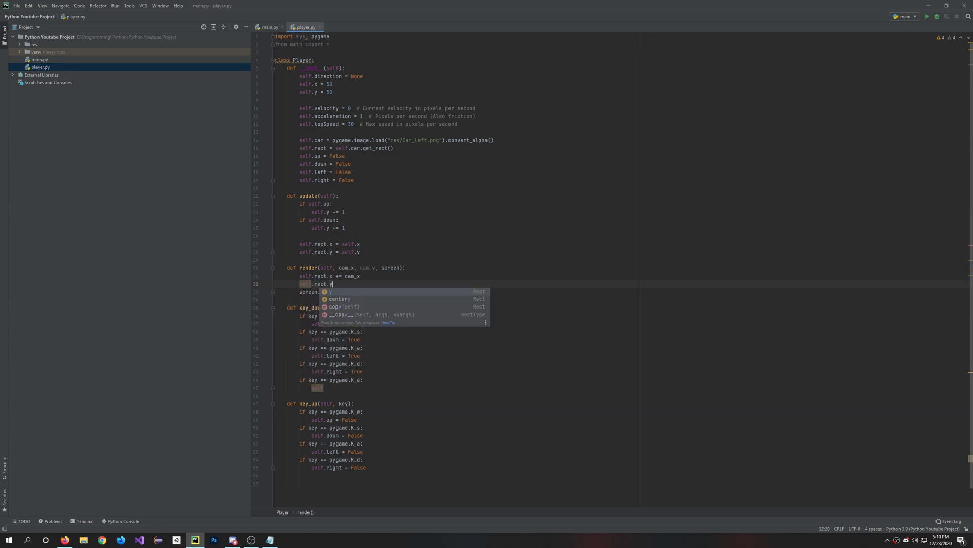
{"action": "type", "text": "+= cam_y"}
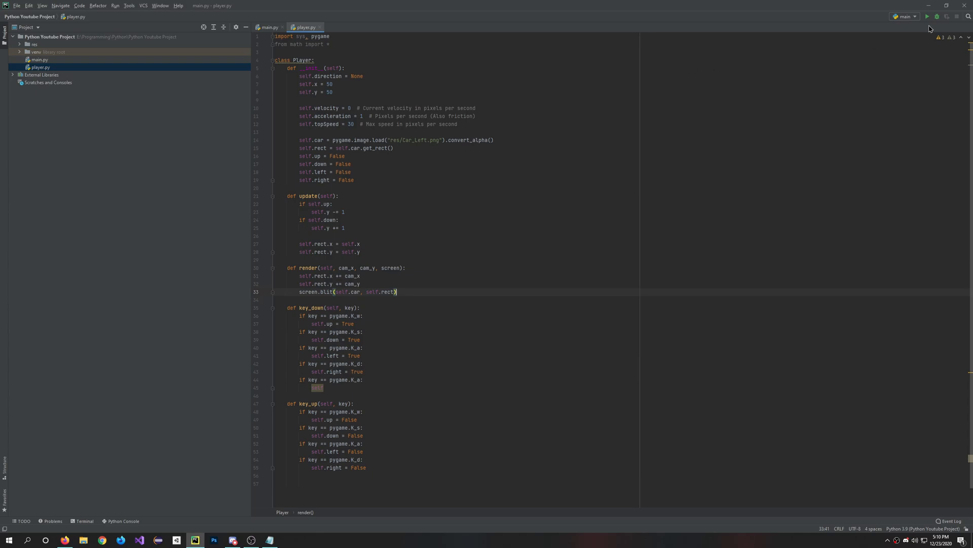
- Run main.py to test the camera, then return to the render call in the main loop
{"action": "left_click", "coordinate": [927, 17]}
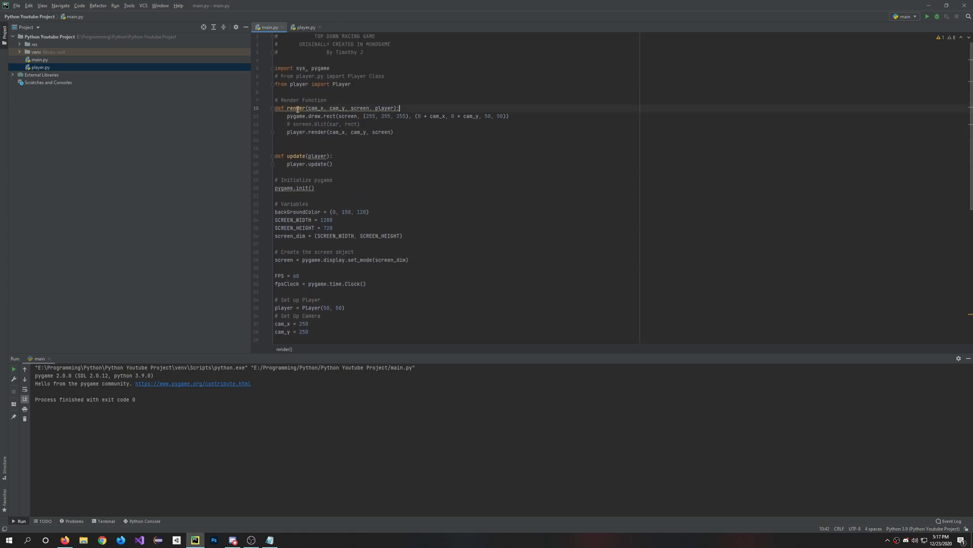
{"action": "scroll", "scroll_direction": "down", "scroll_amount": 3}
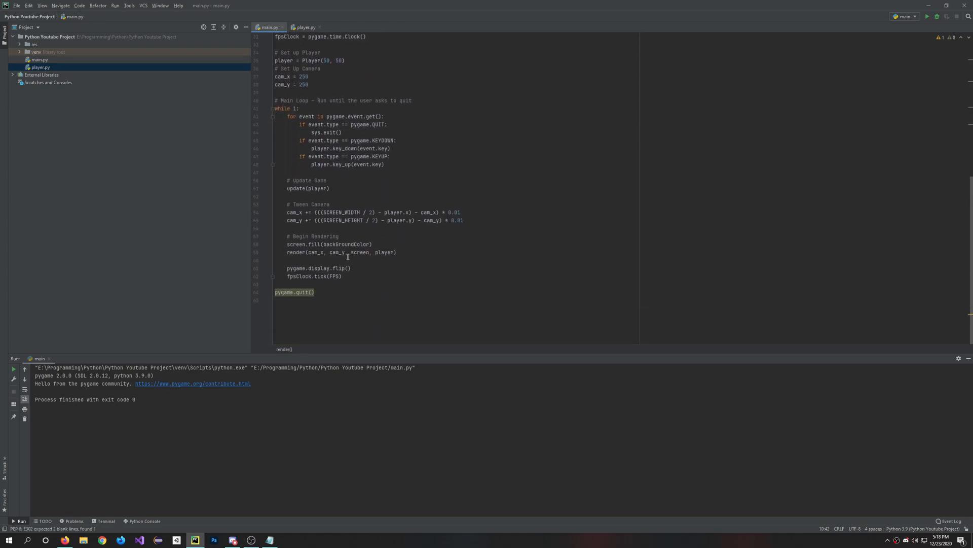
{"action": "left_click", "coordinate": [397, 252]}
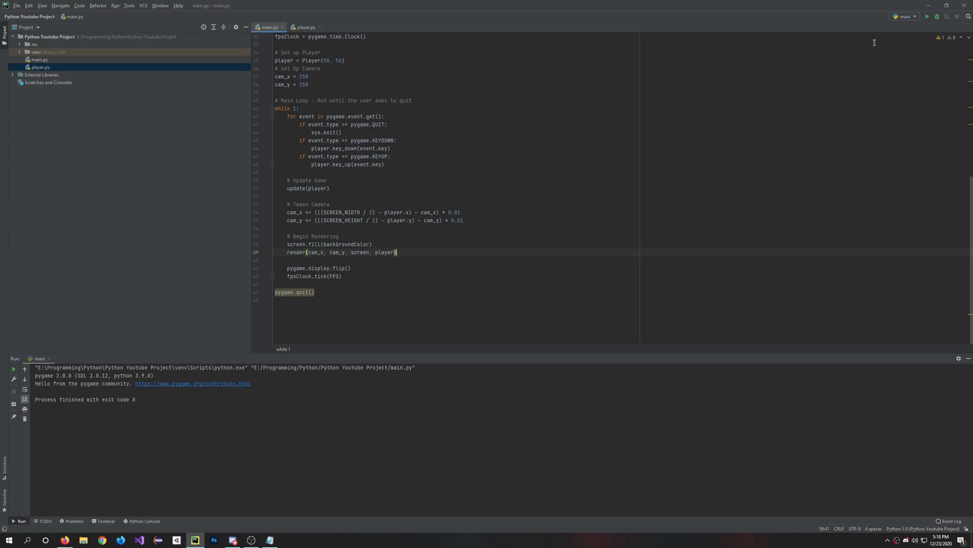